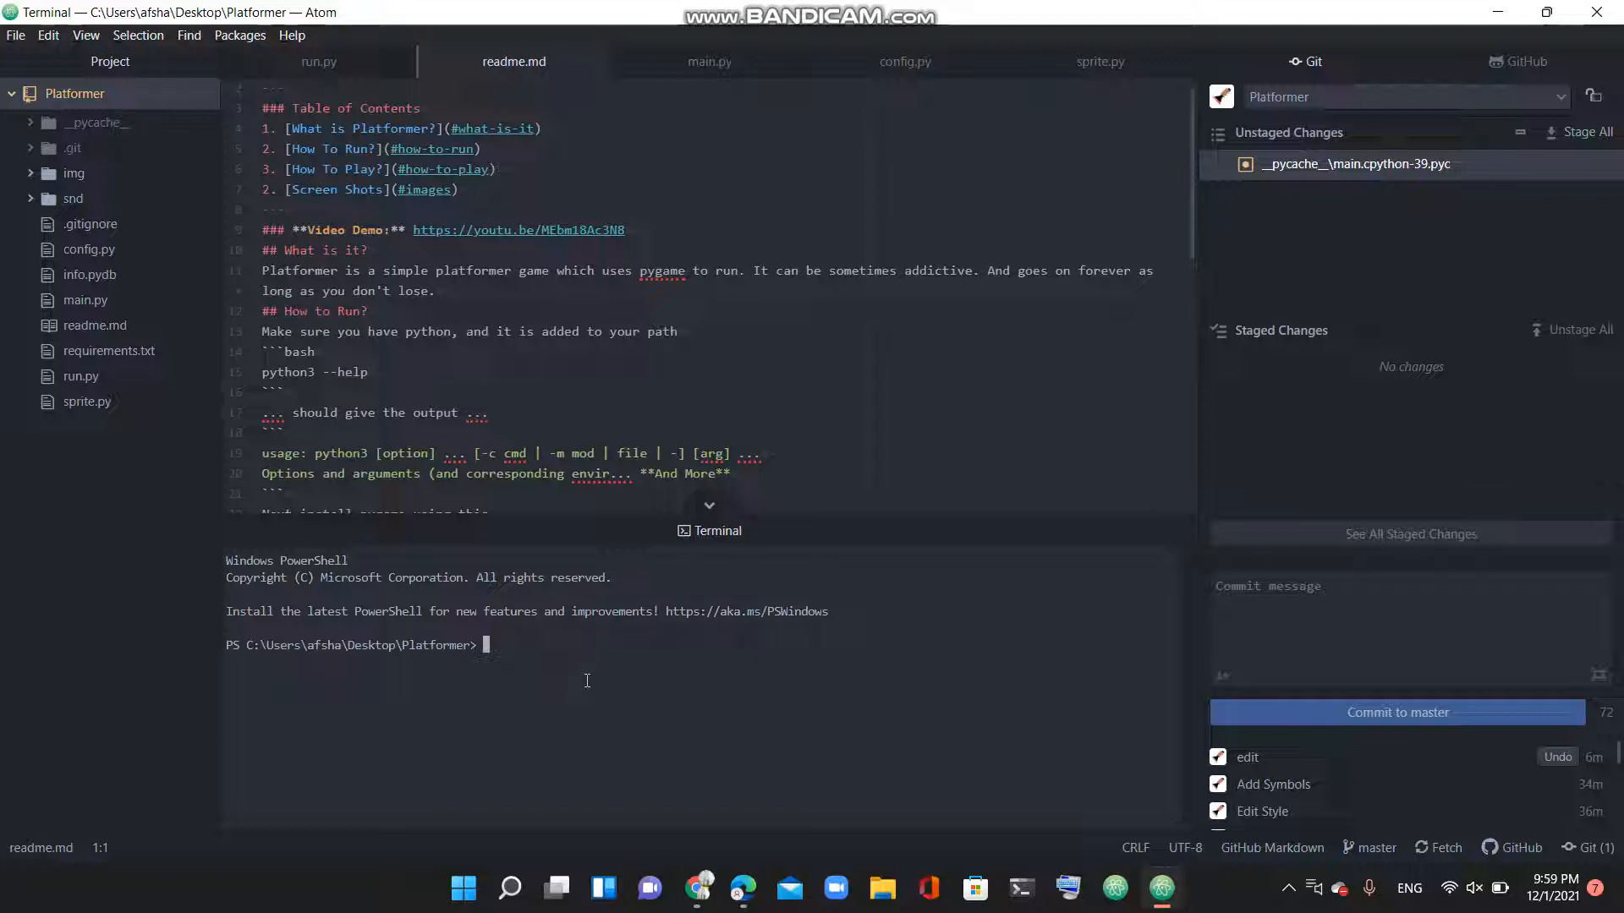
Step: Run python3 run.py in the integrated terminal to launch the Platformer game
text(python3)
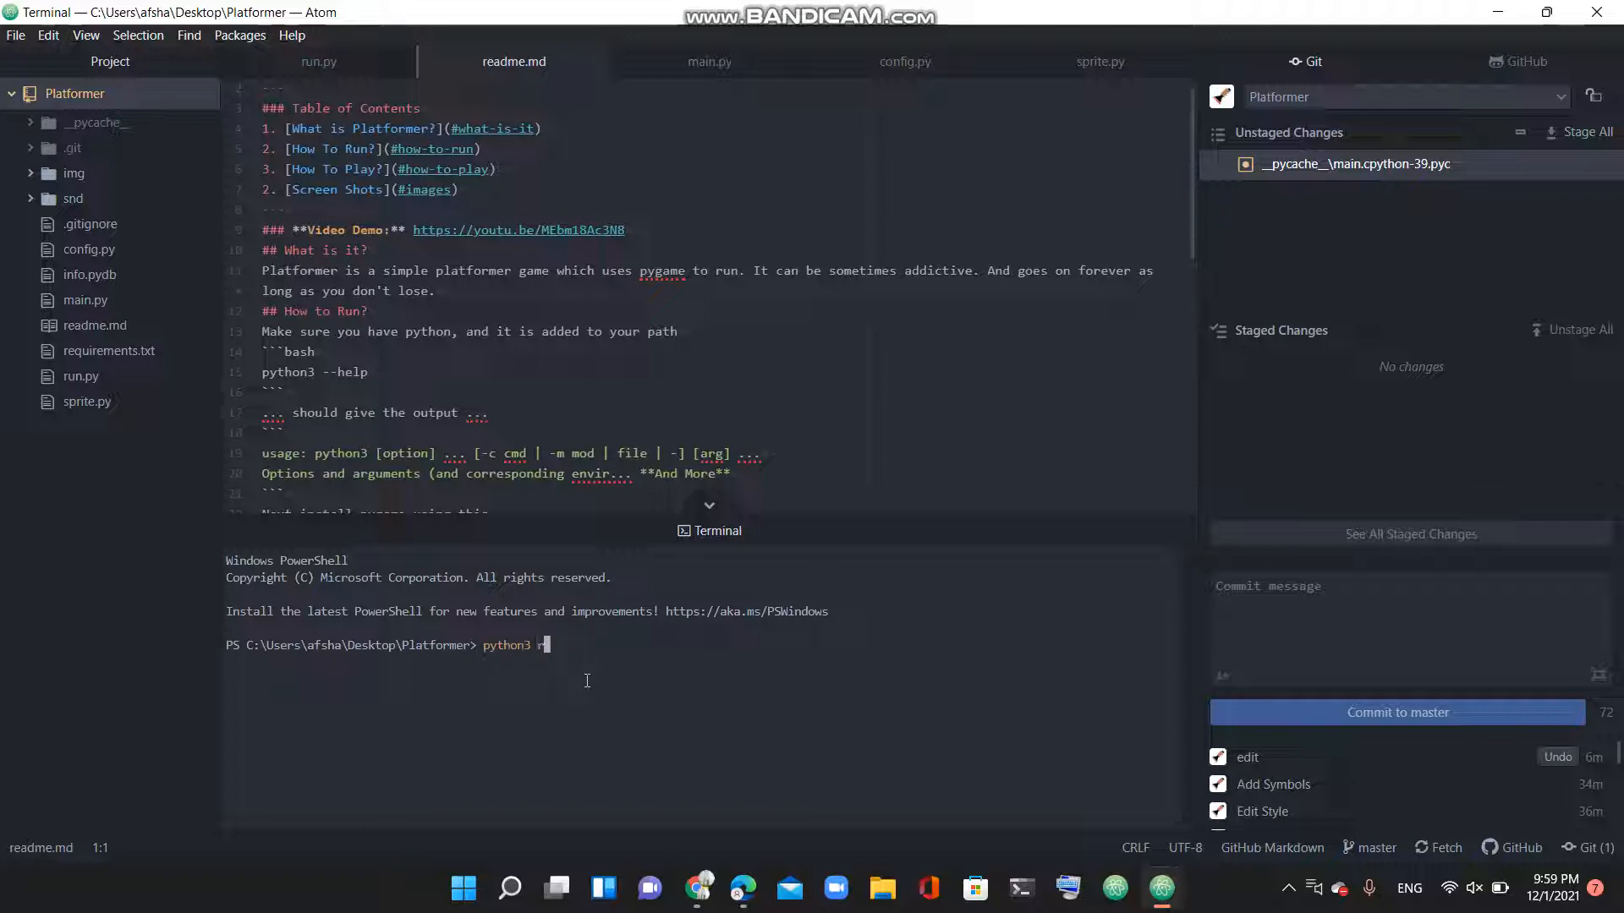
text(run.p)
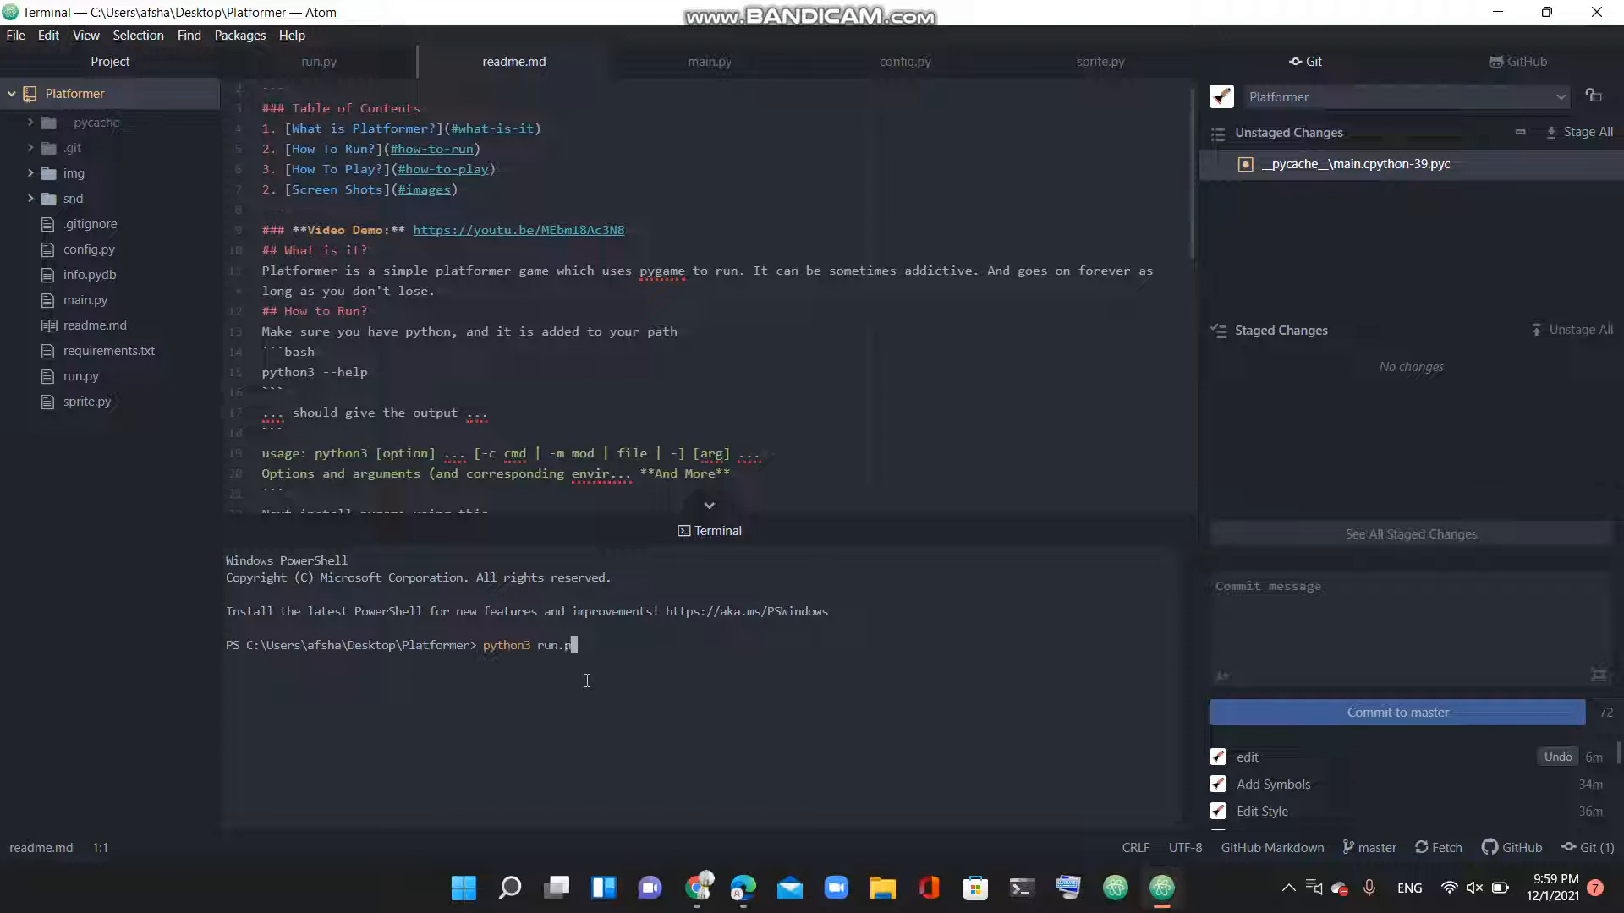
key(enter)
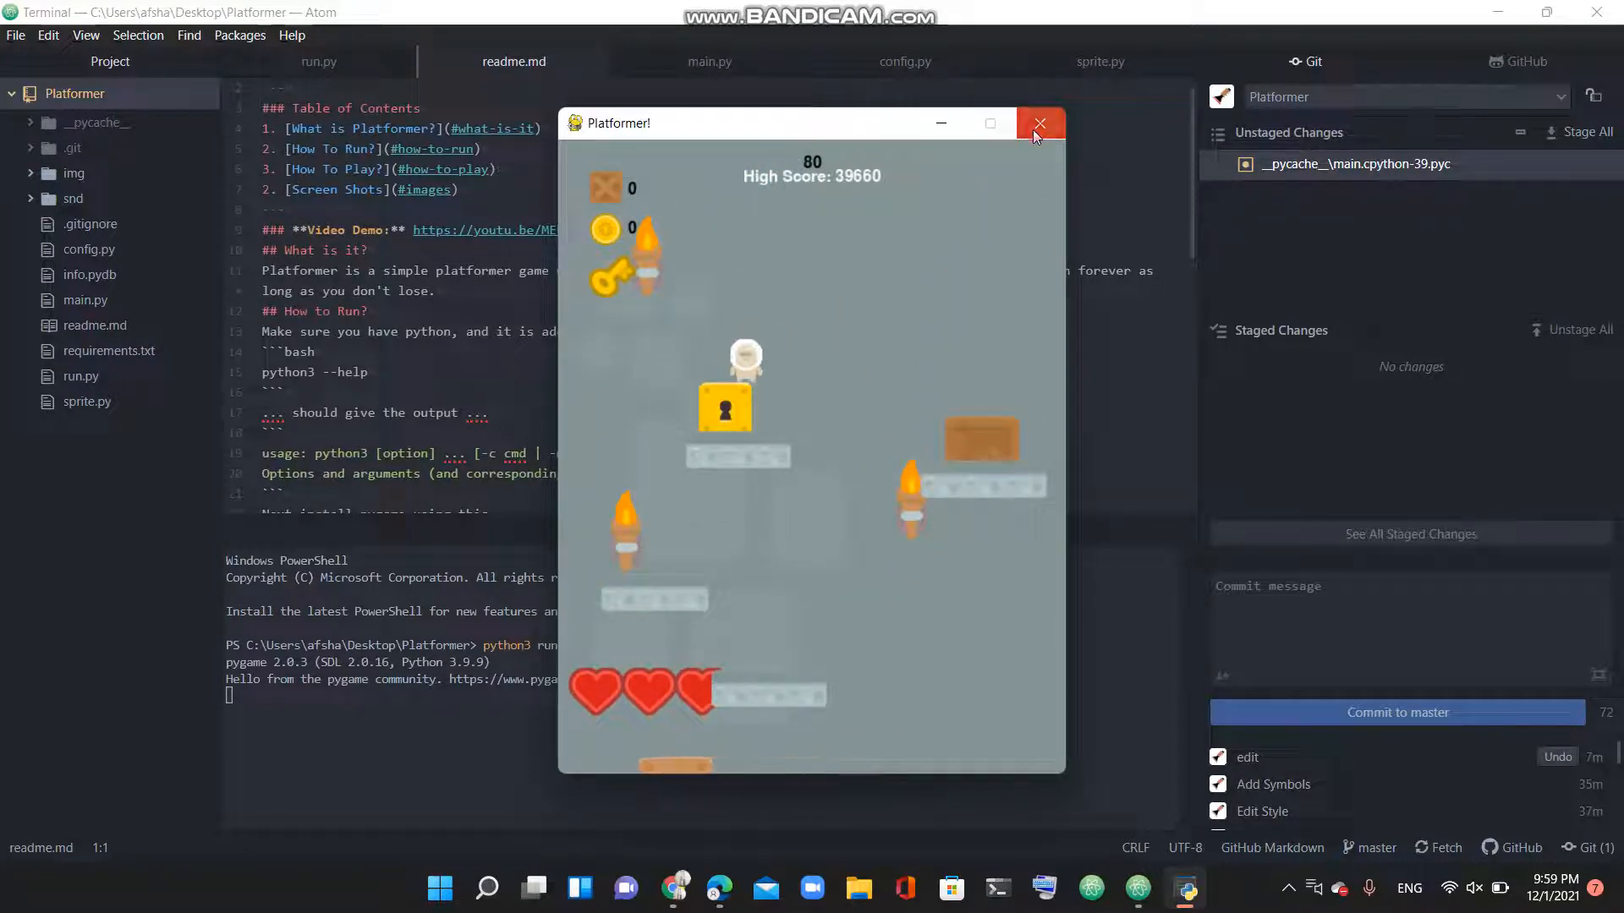
Step: Close the Platformer game window to return to the project in Atom
click(1040, 124)
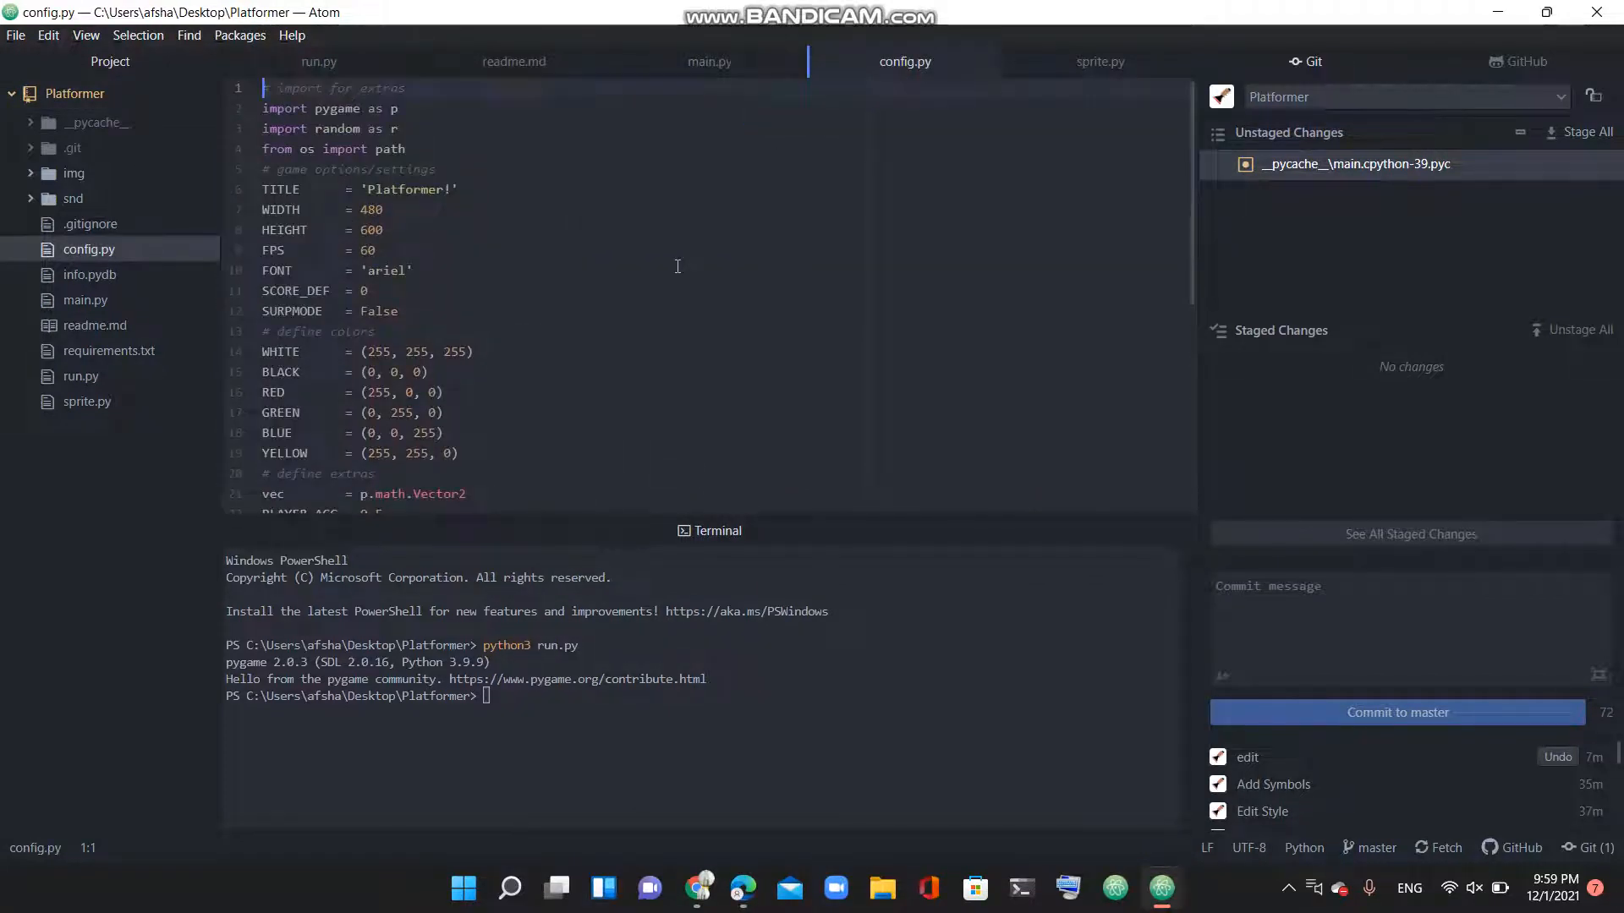
Step: Scroll config.py down to the platform list and directories, then switch to sprite.py
scroll(down, 3)
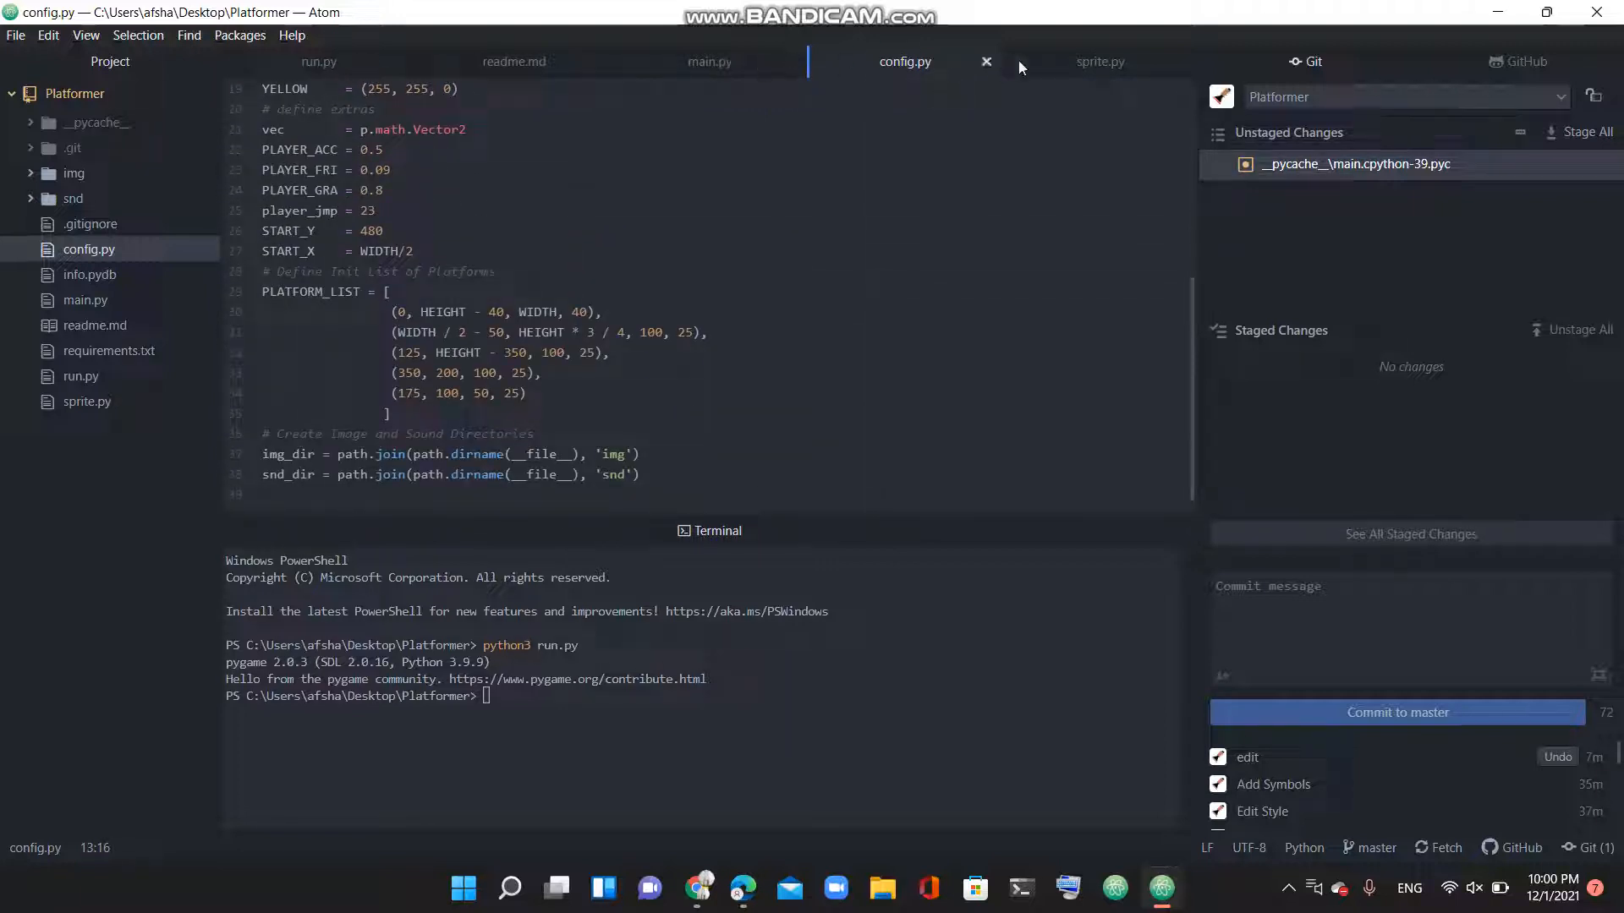
click(1099, 61)
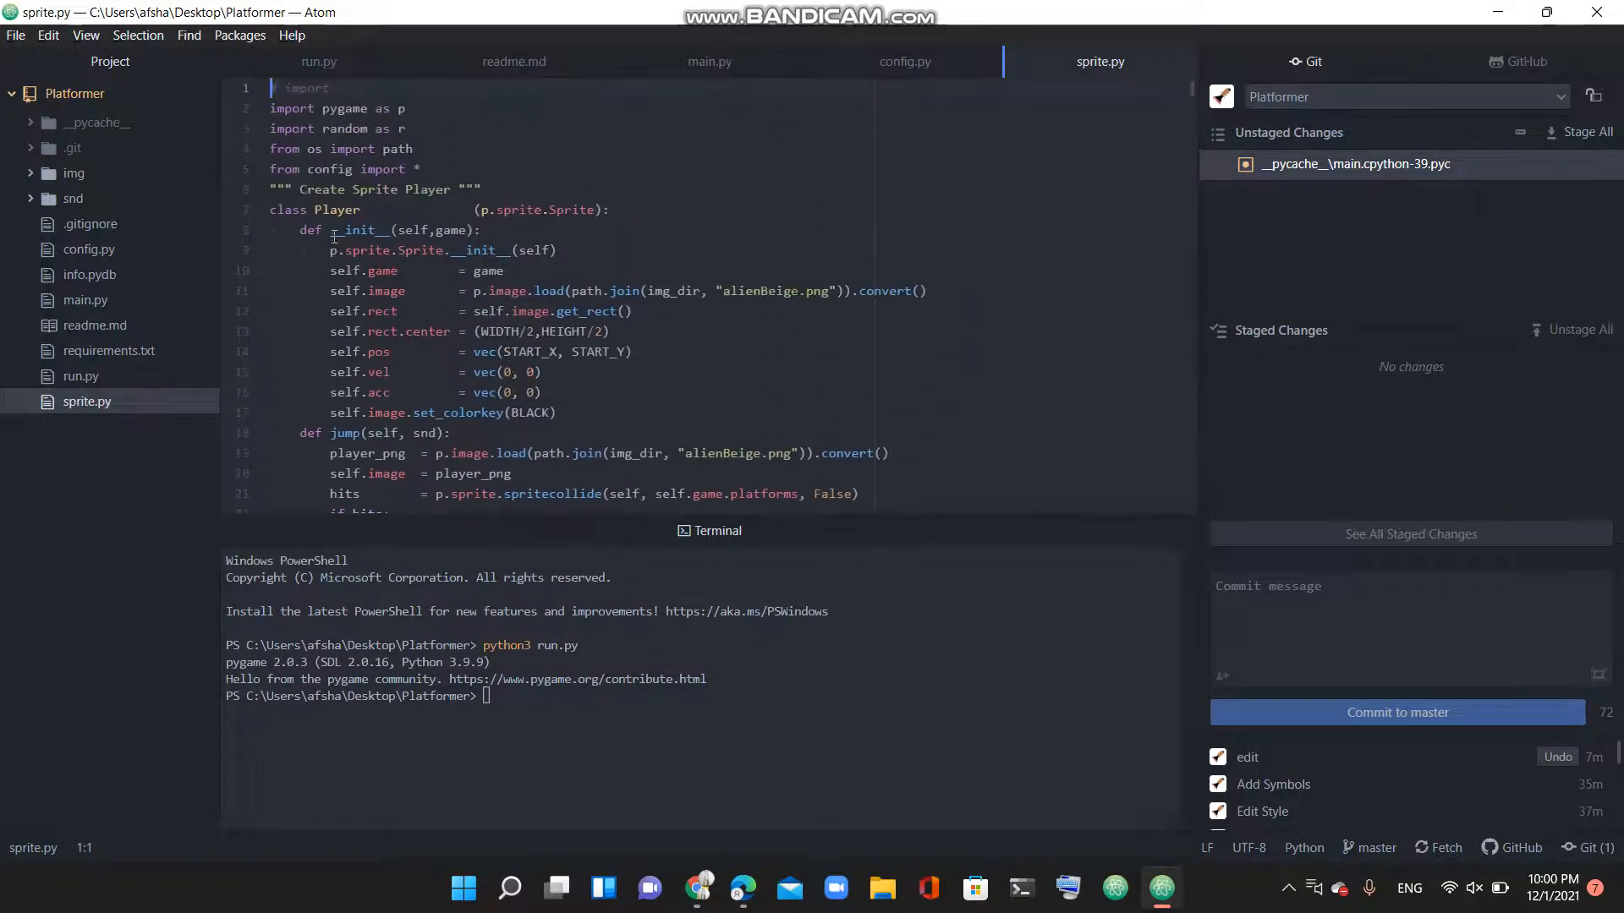
Step: Scroll through sprite.py's Player and platform classes, then review main.py's Game class
scroll(down, 3)
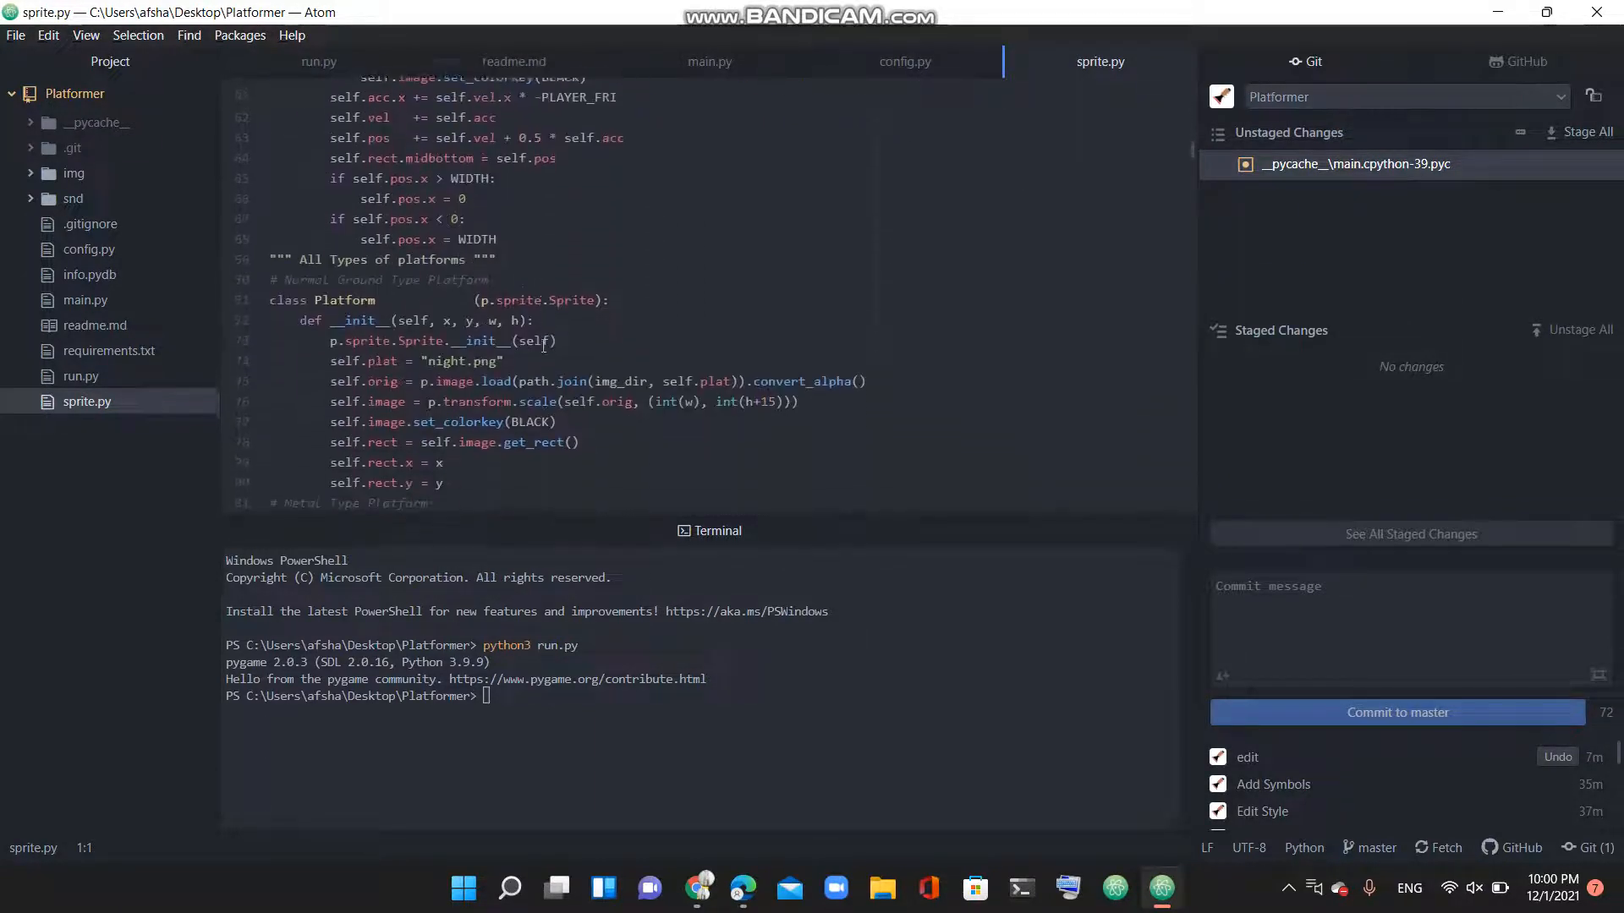
scroll(down, 3)
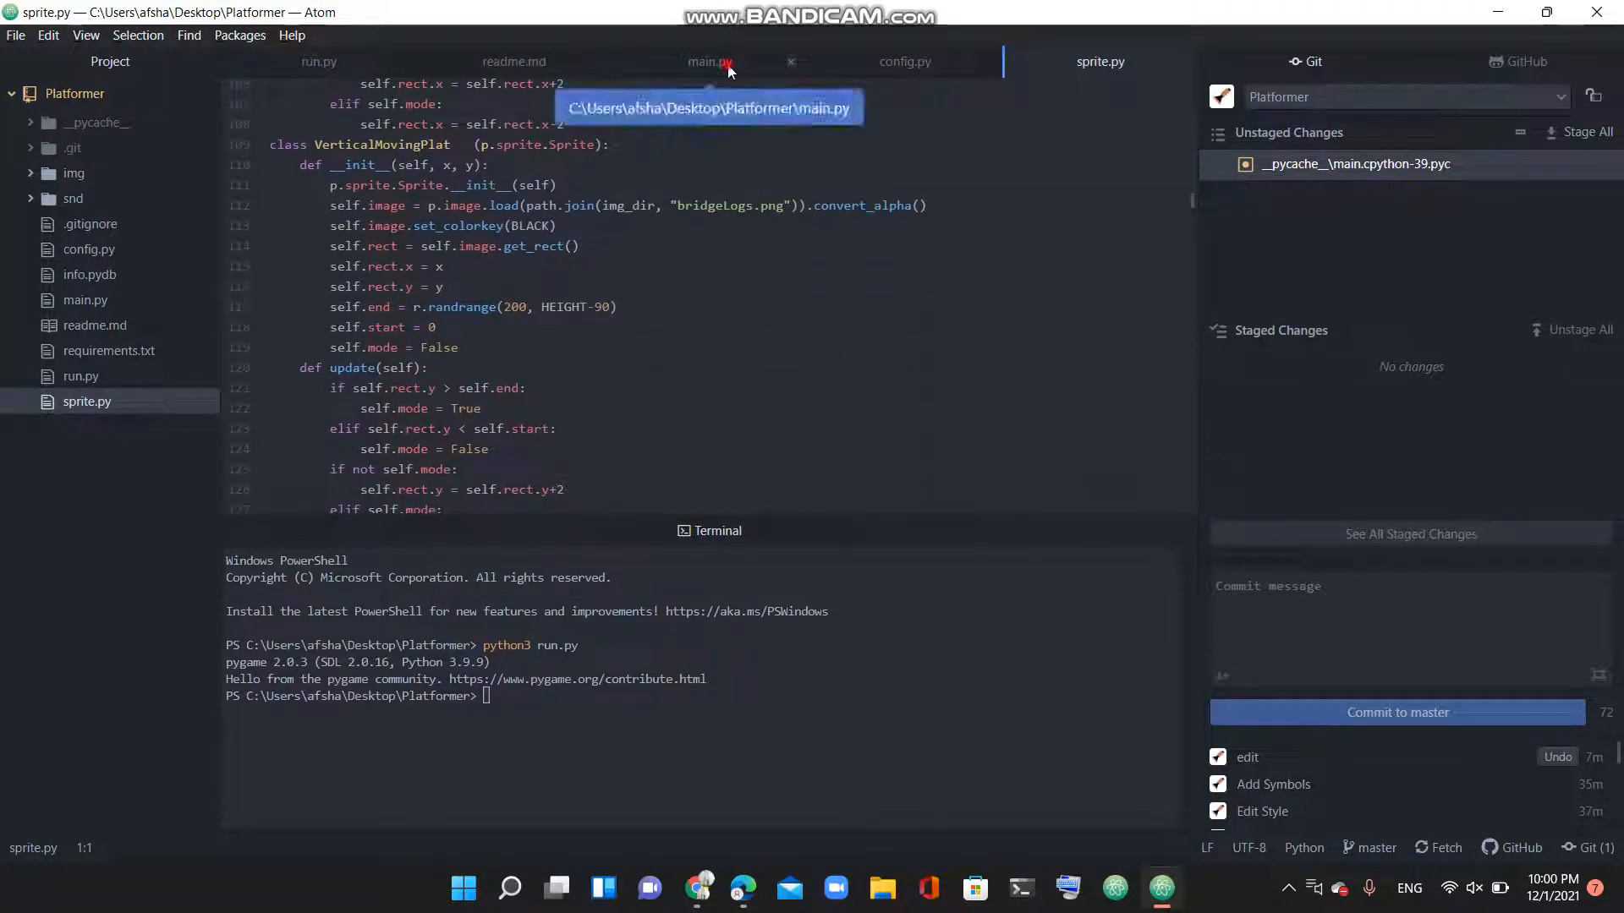
click(708, 61)
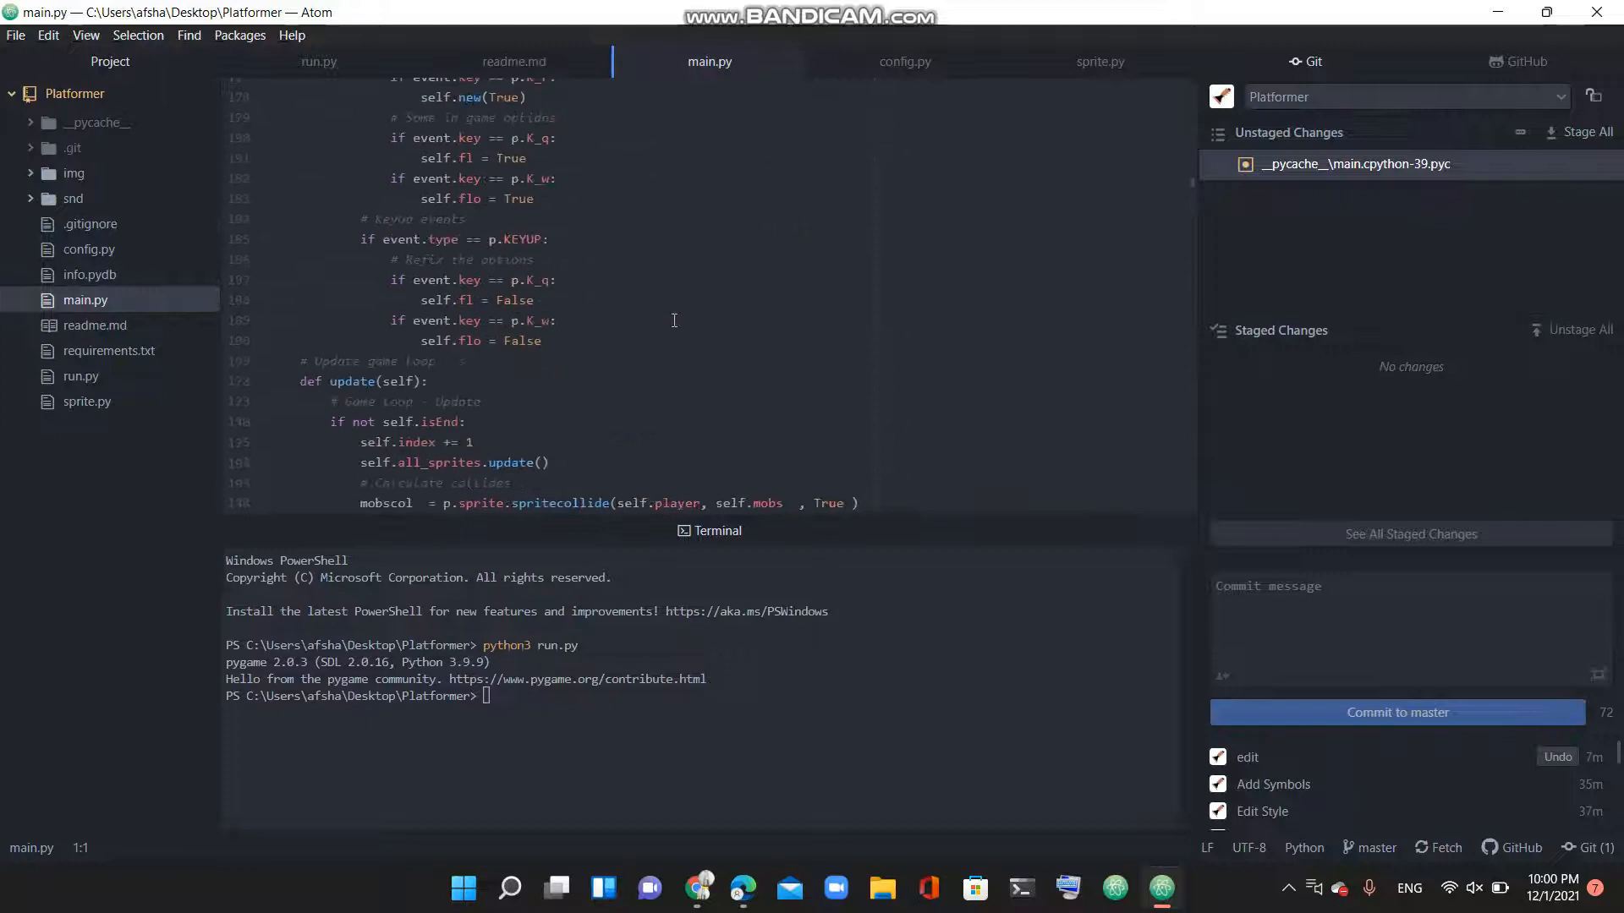
scroll(up, 3)
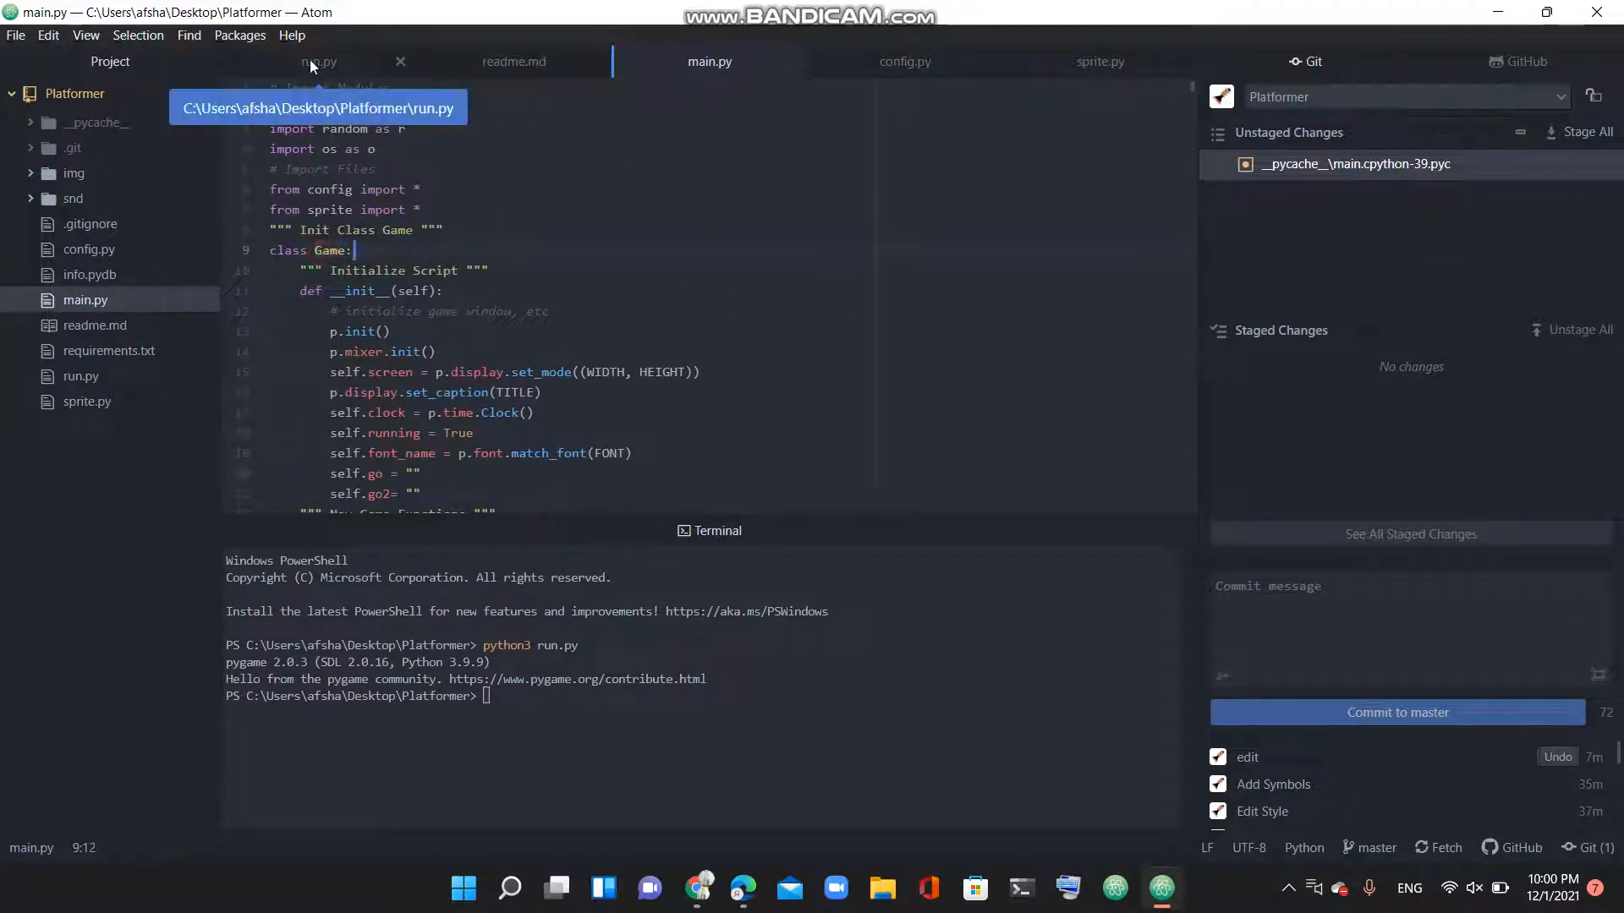
Step: Review the run.py launcher script, then return focus to the terminal panel
click(318, 61)
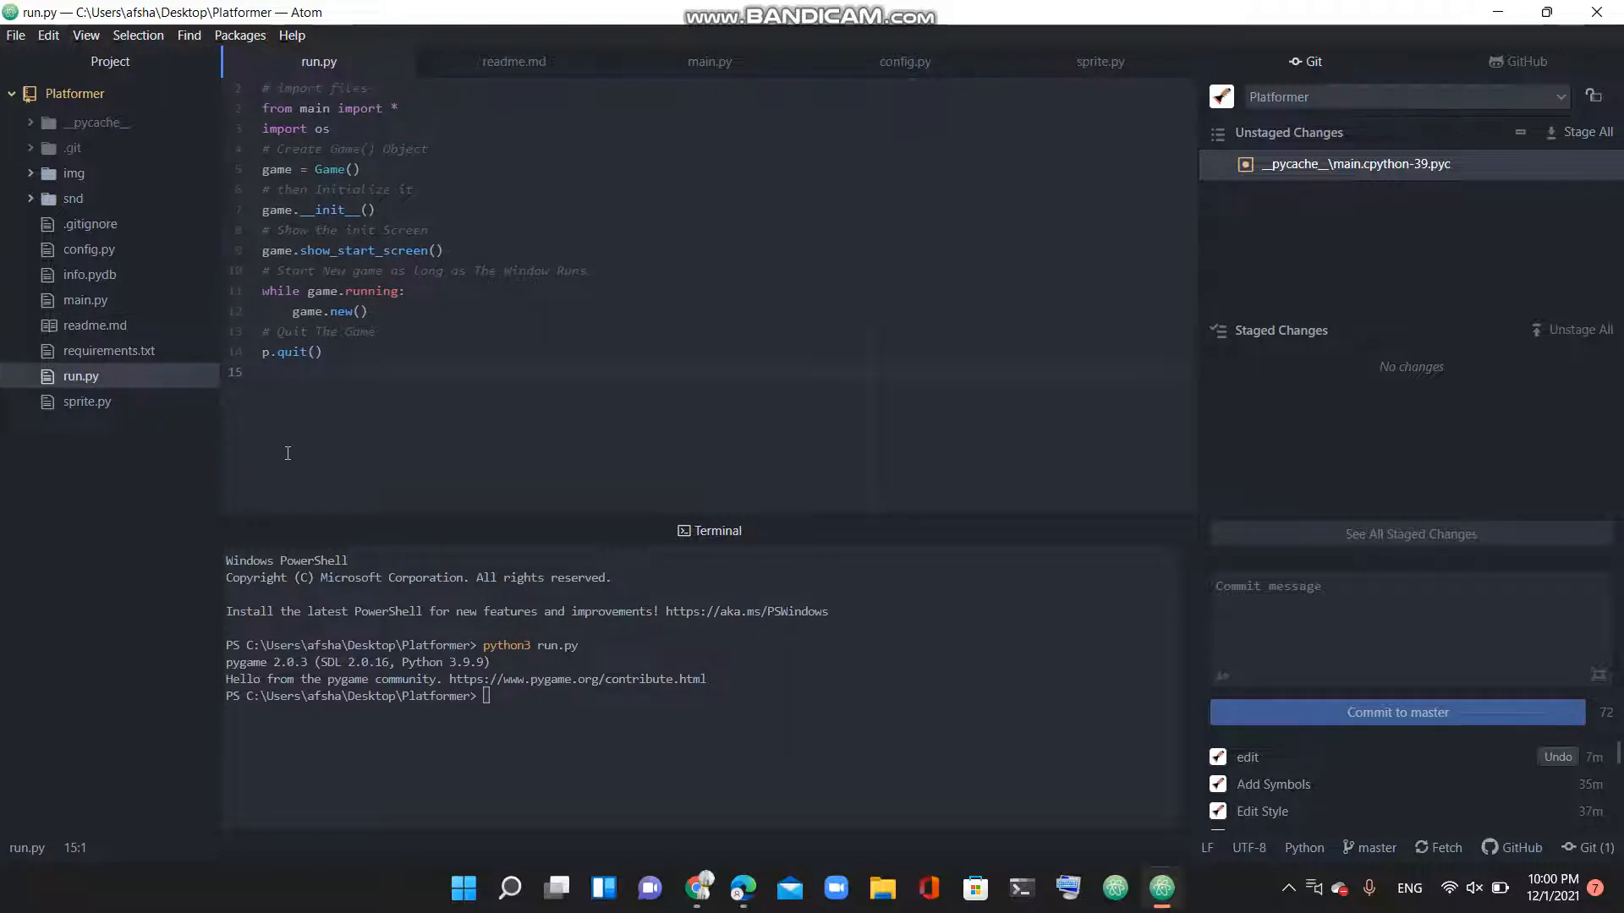
click(289, 372)
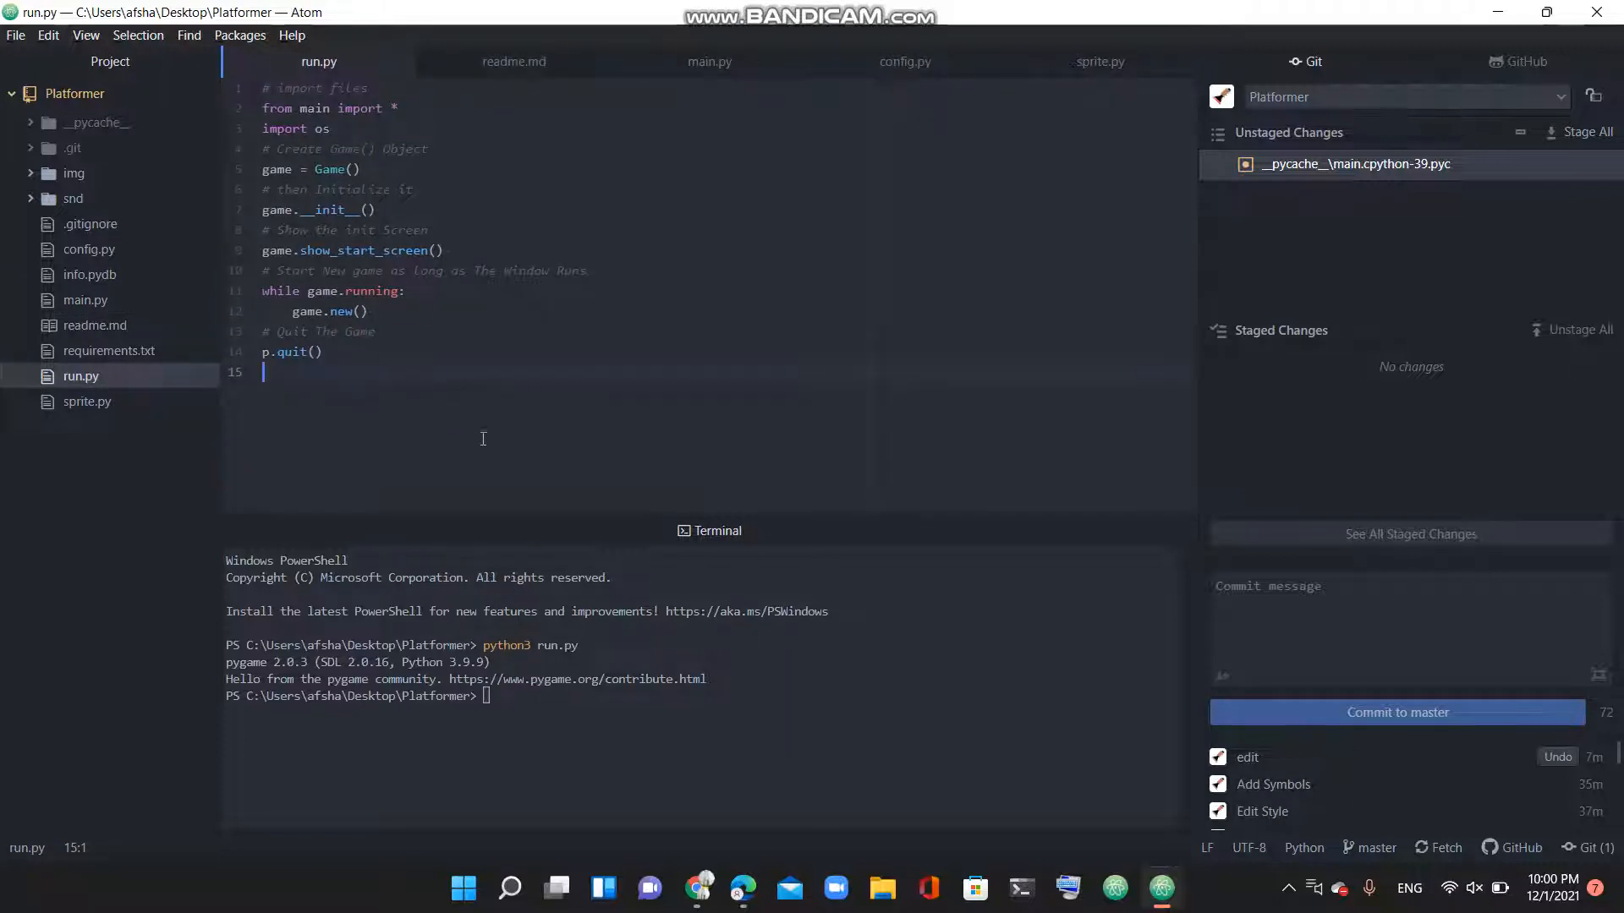
click(660, 695)
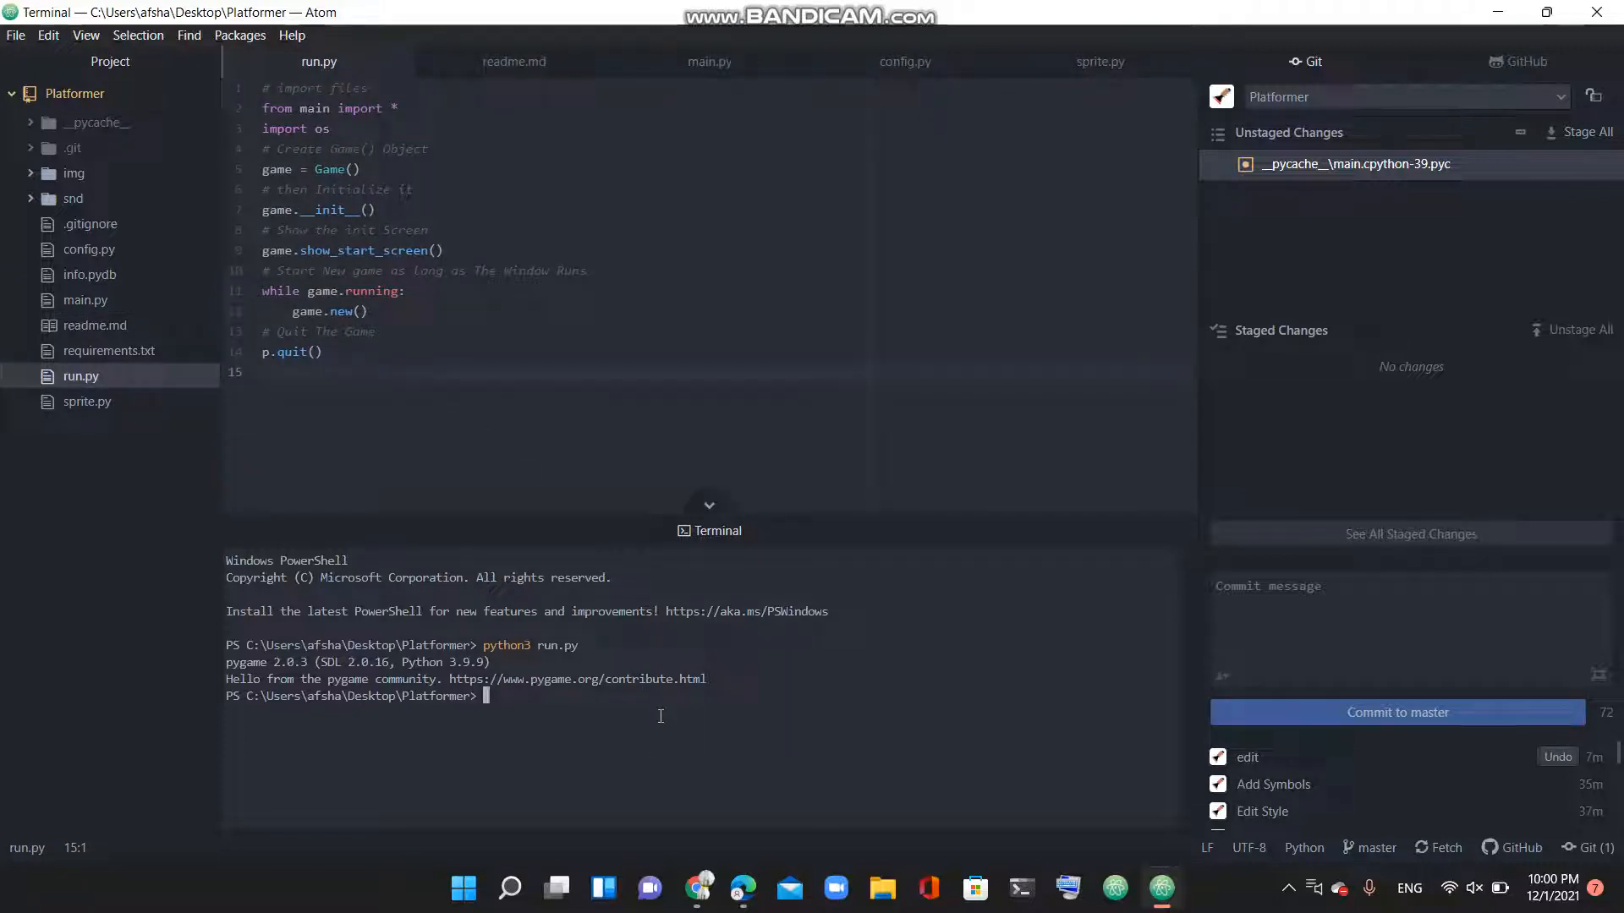